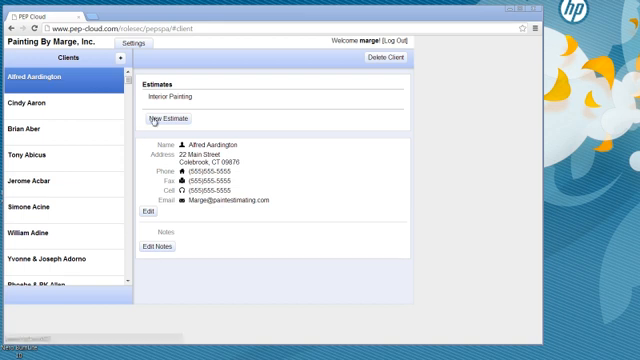
left_click(159, 119)
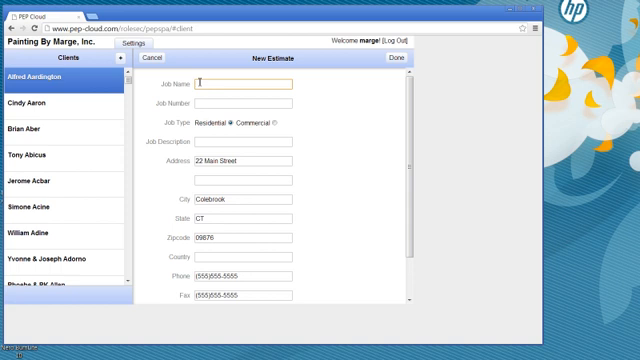
type("whole")
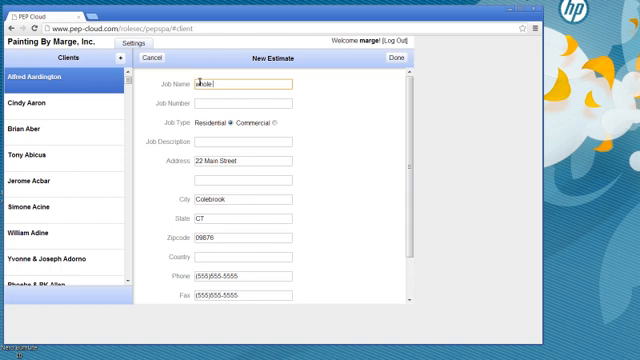
type("Ho")
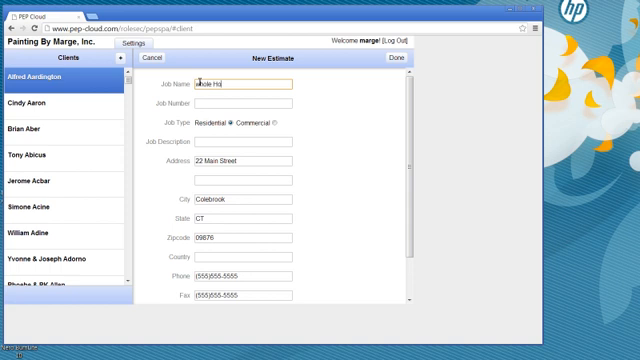
type("Whole House")
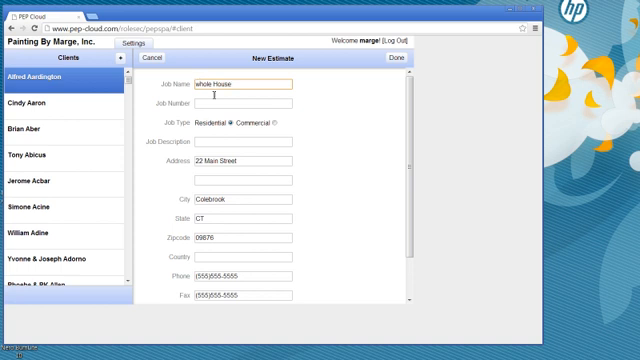
type("22")
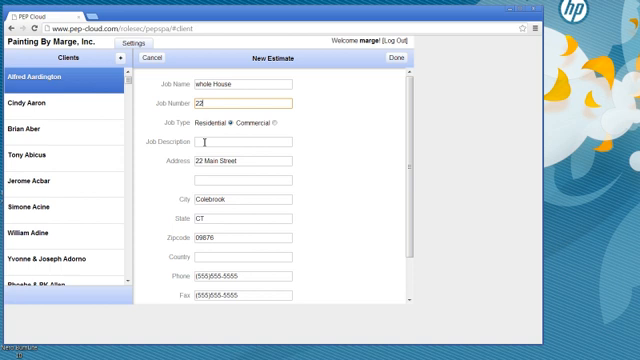
type("Painting")
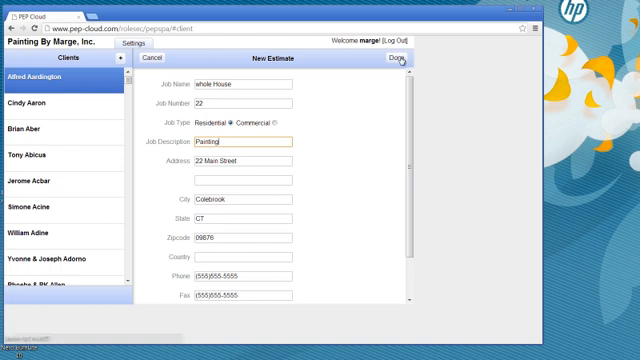
left_click(396, 62)
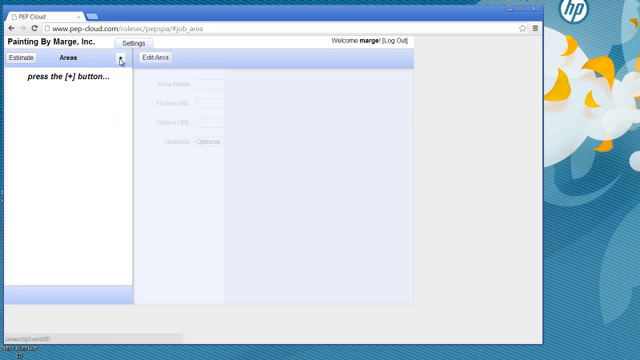
Add a new area to the estimate named 'Whole House'
left_click(120, 67)
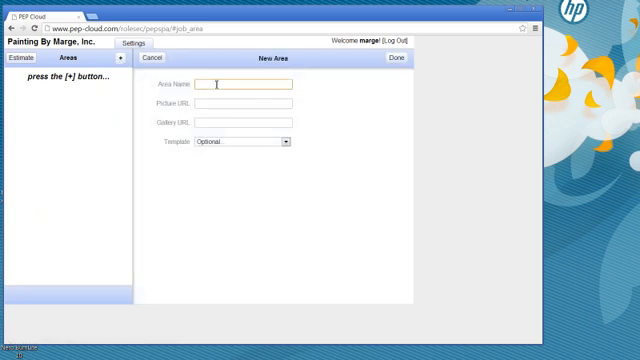
type("Whole H")
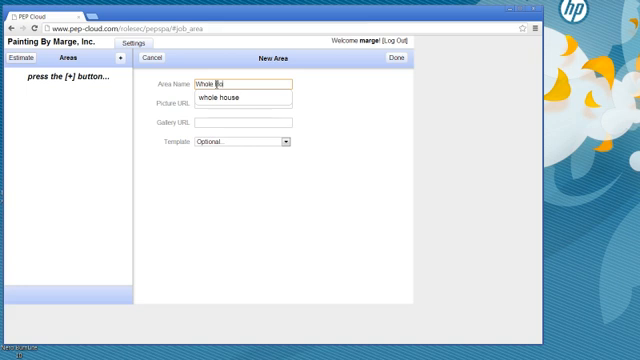
type("ouse")
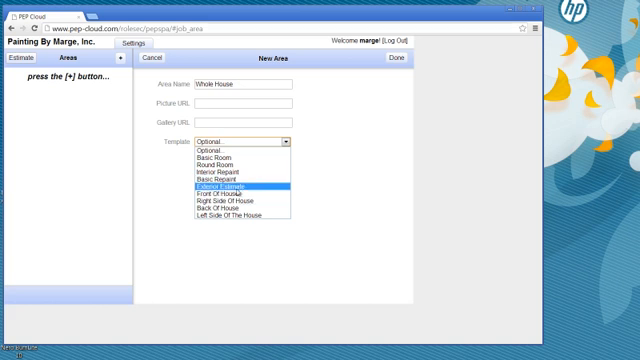
Apply the Exterior Estimate template with soffit length 55, gable width 20, soffit height 20
left_click(233, 186)
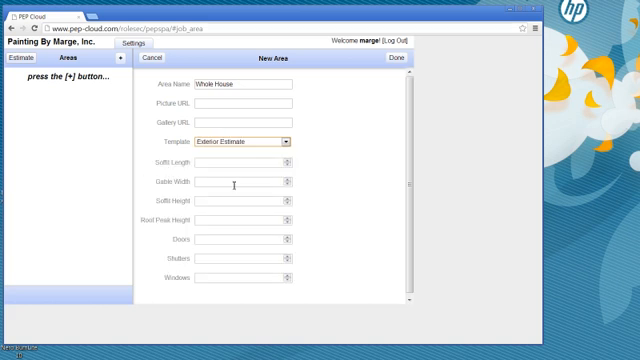
left_click(240, 162)
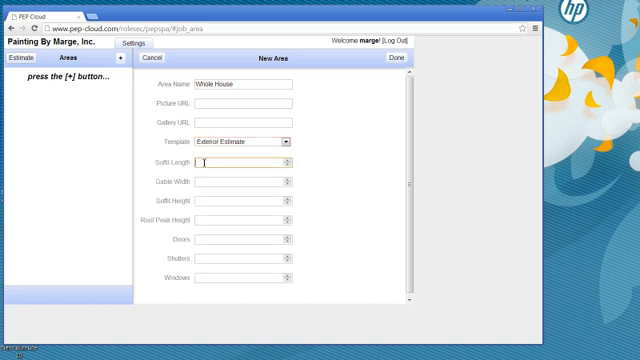
type("55")
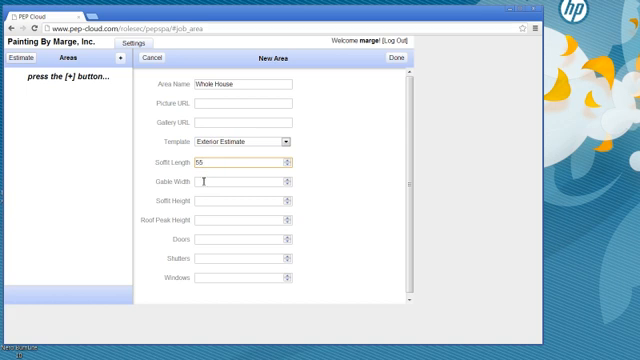
type("20")
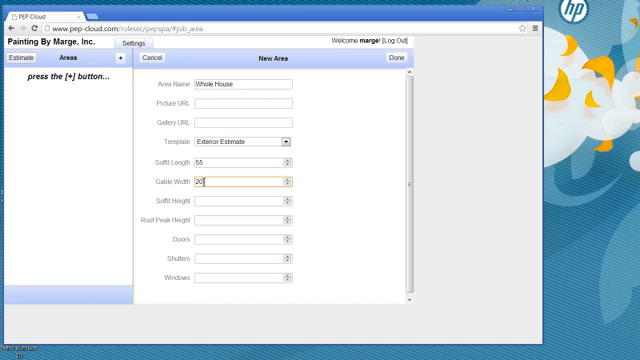
type("20")
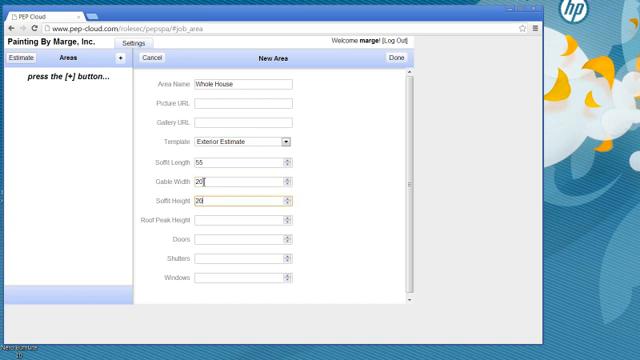
Enter roof peak height 40, 3 doors and 24 shutters
left_click(245, 221)
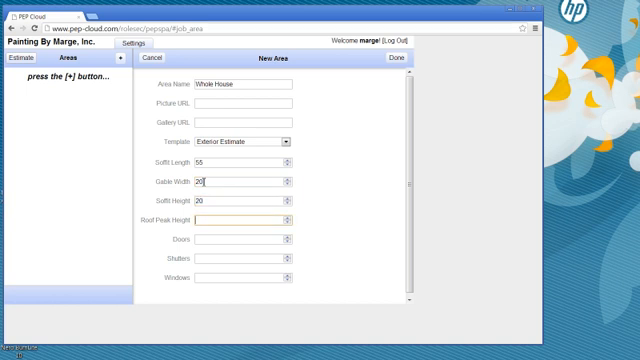
type("40")
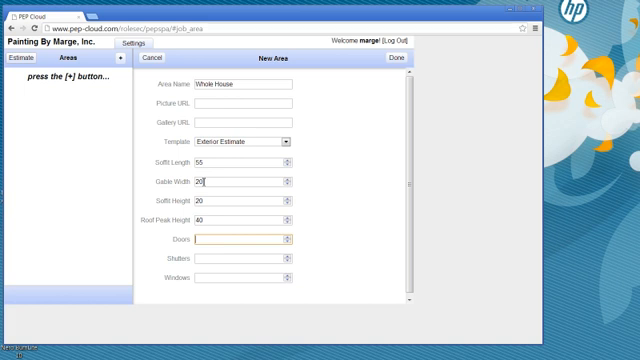
type("3")
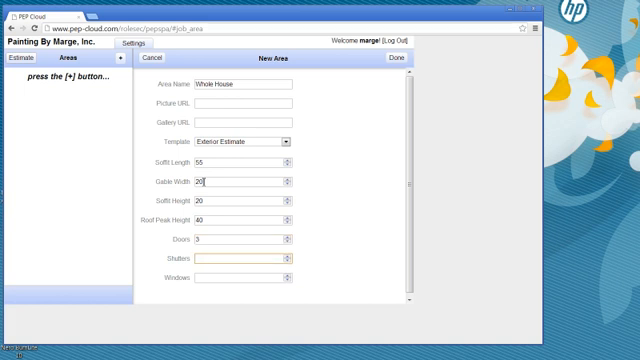
type("24")
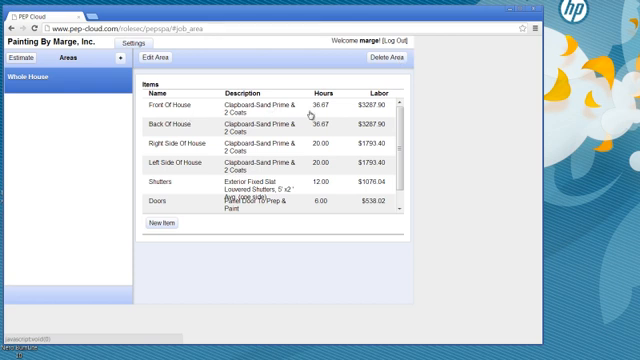
mouse_move(243, 155)
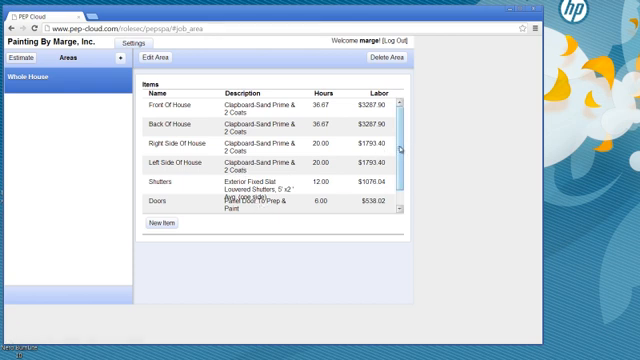
Show the Windows item's details: quantity 12 and its per-item step pricing formula
scroll("down", 3)
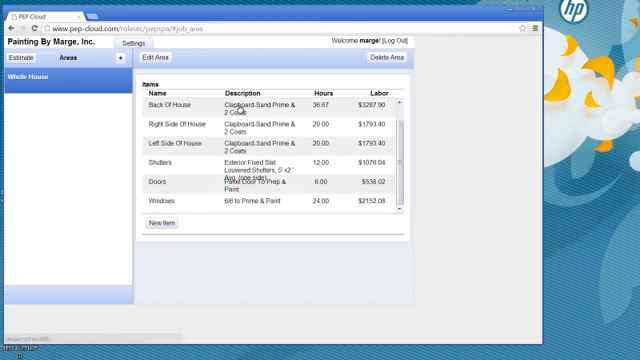
left_click(180, 103)
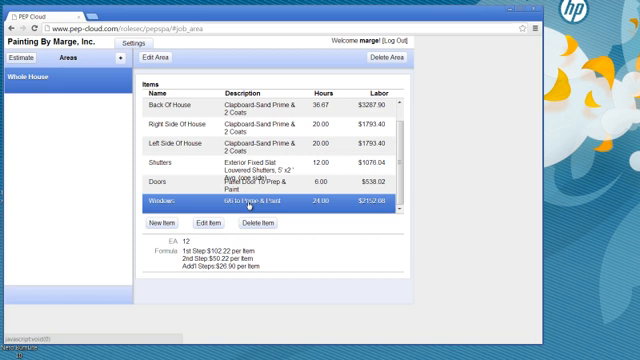
mouse_move(395, 44)
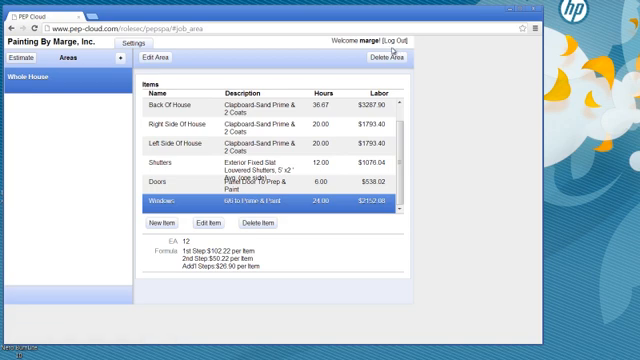